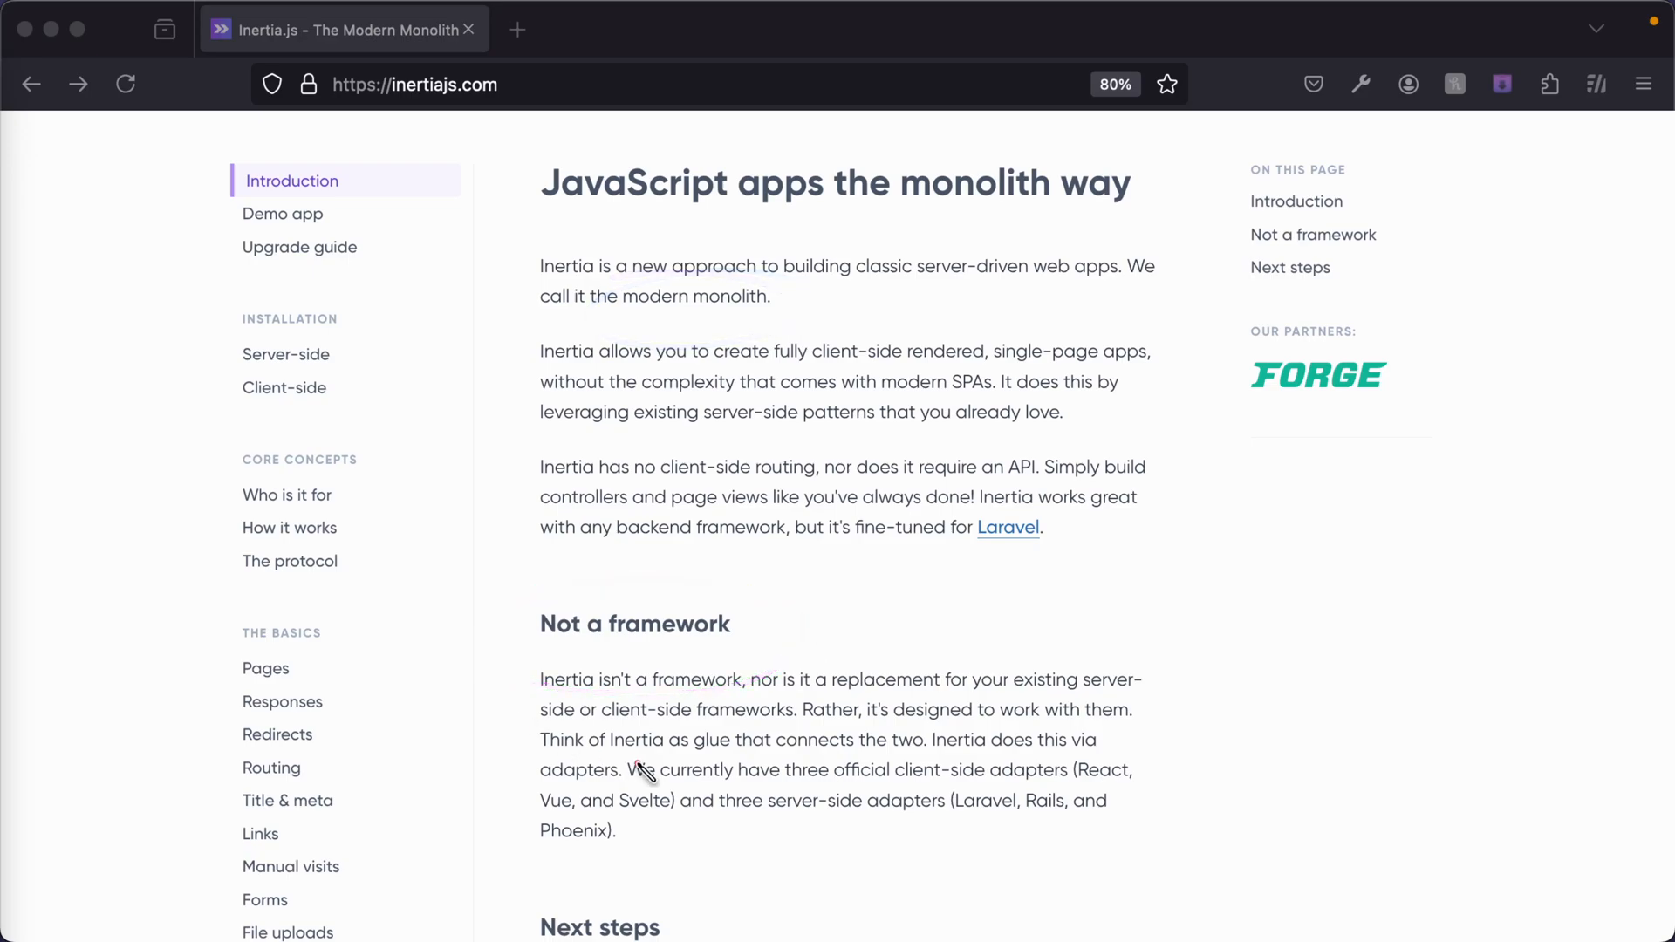
mouse_move(433, 667)
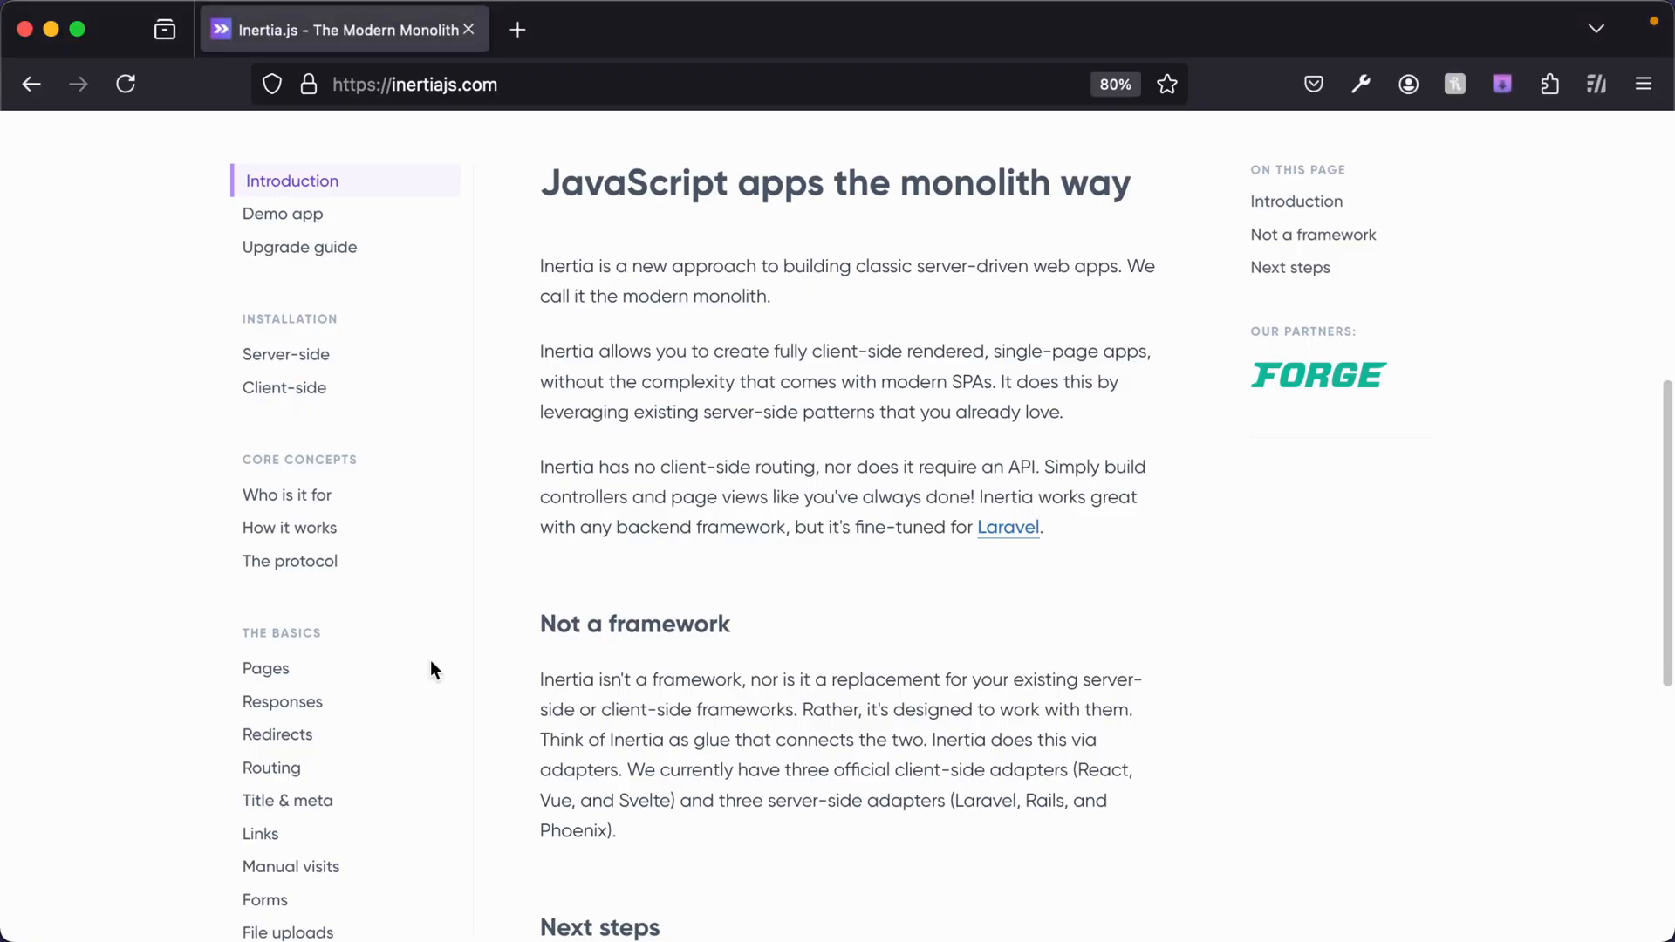
Step: Scroll through the current Inertia.js documentation page
scroll(up, 3)
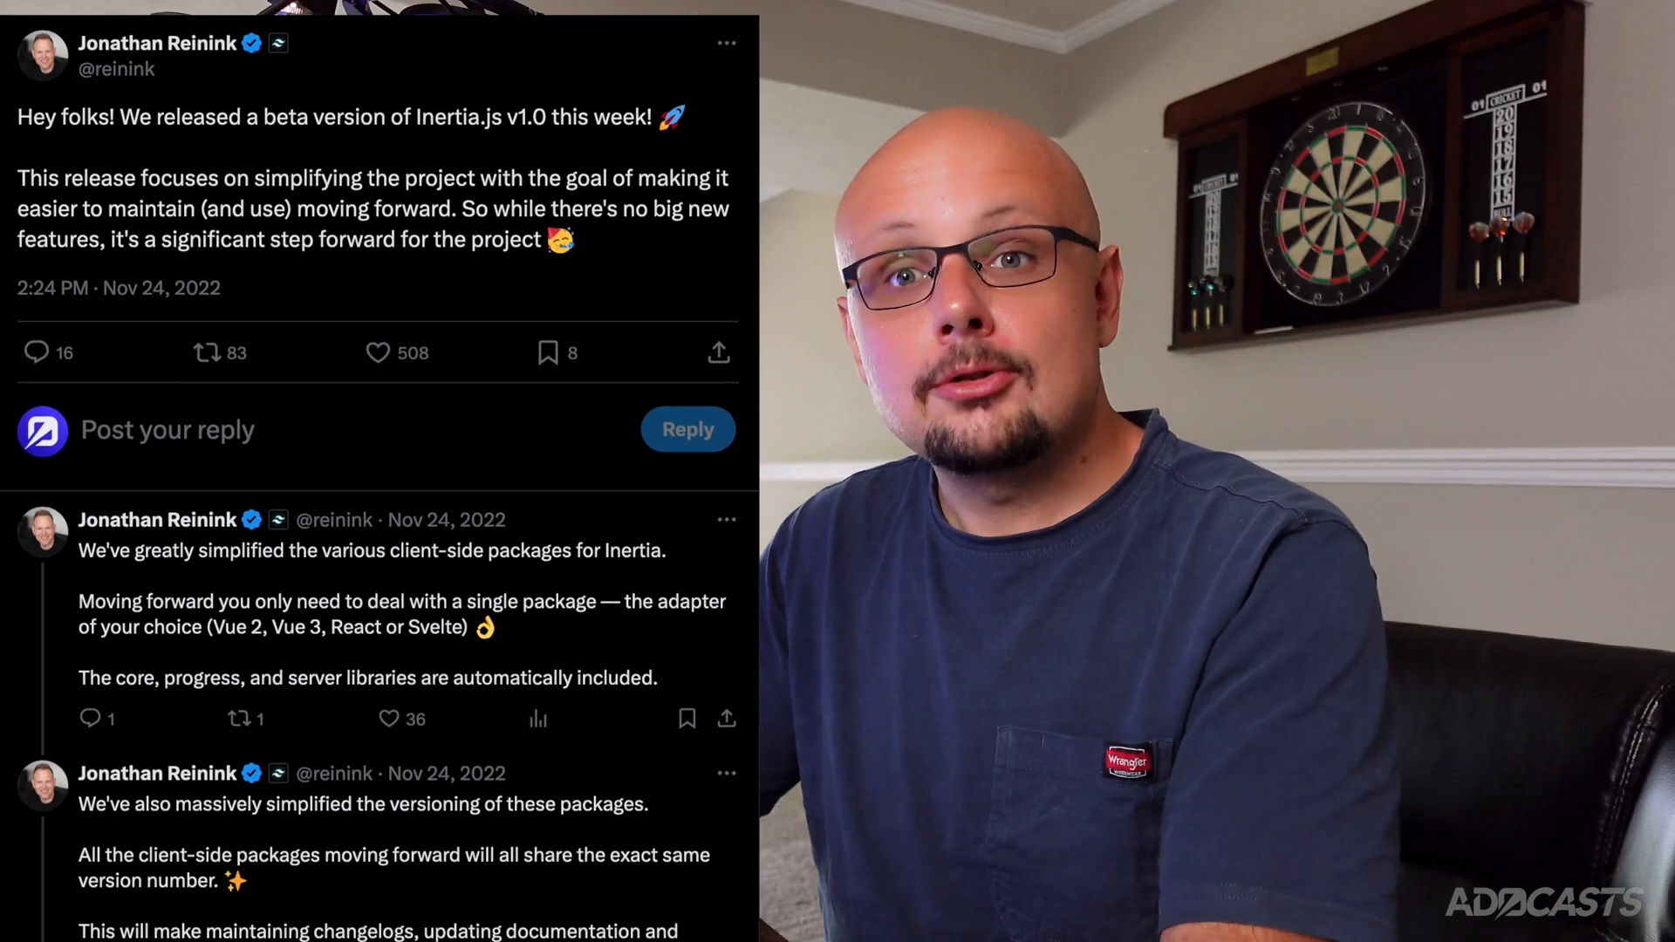
scroll(down, 3)
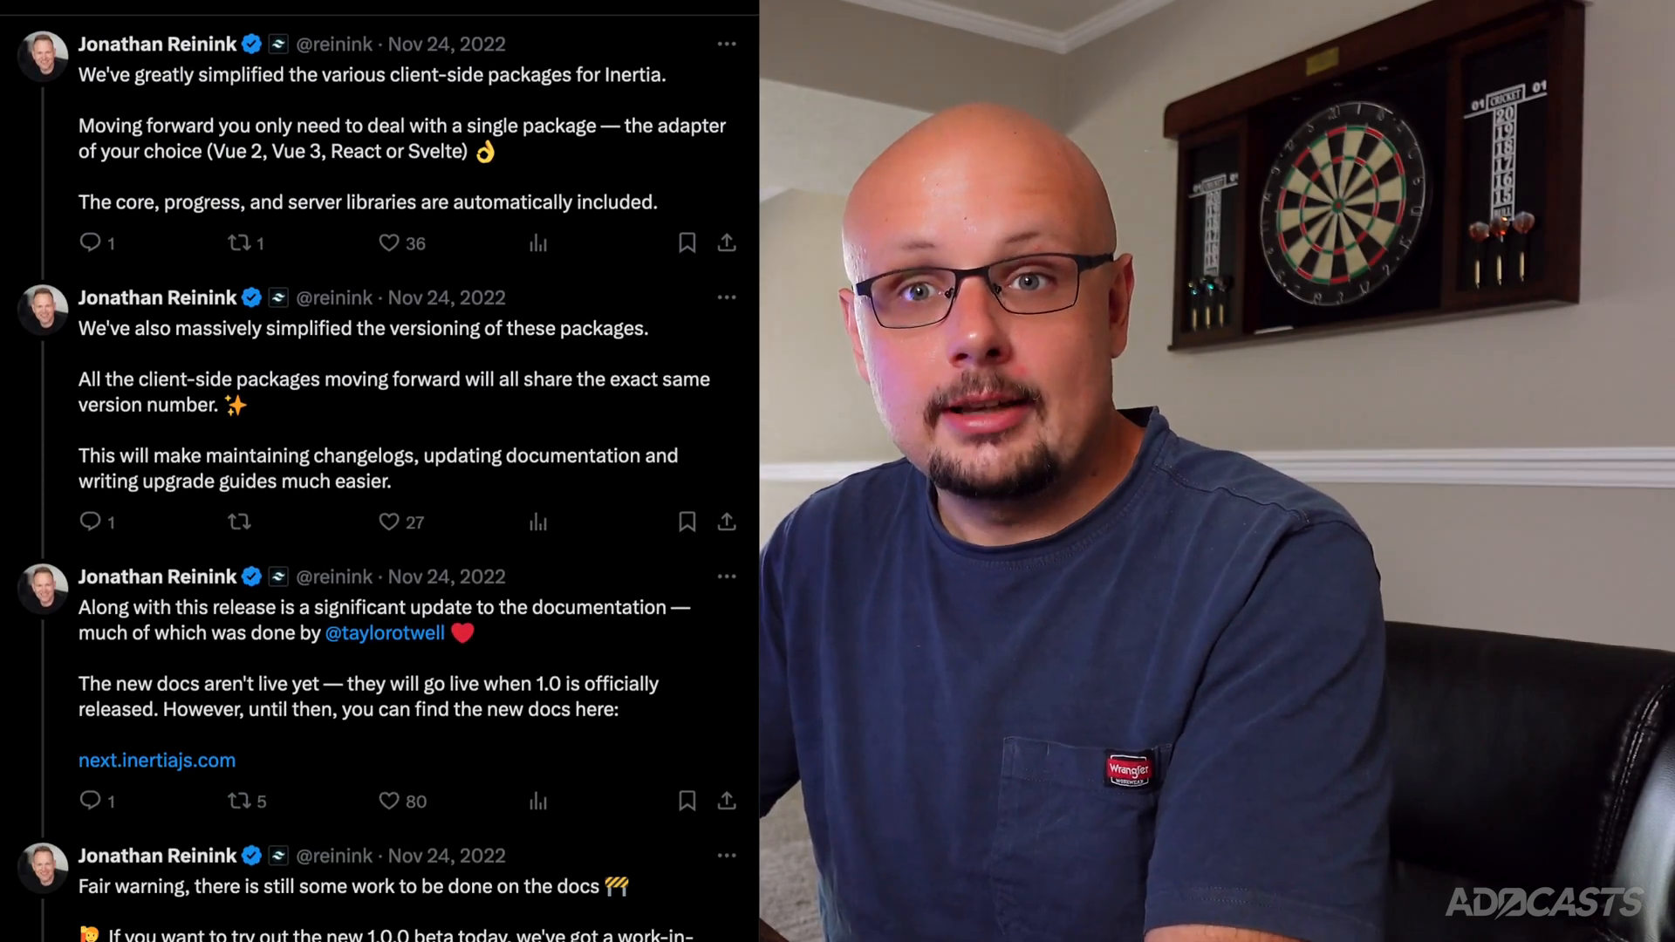
scroll(down, 3)
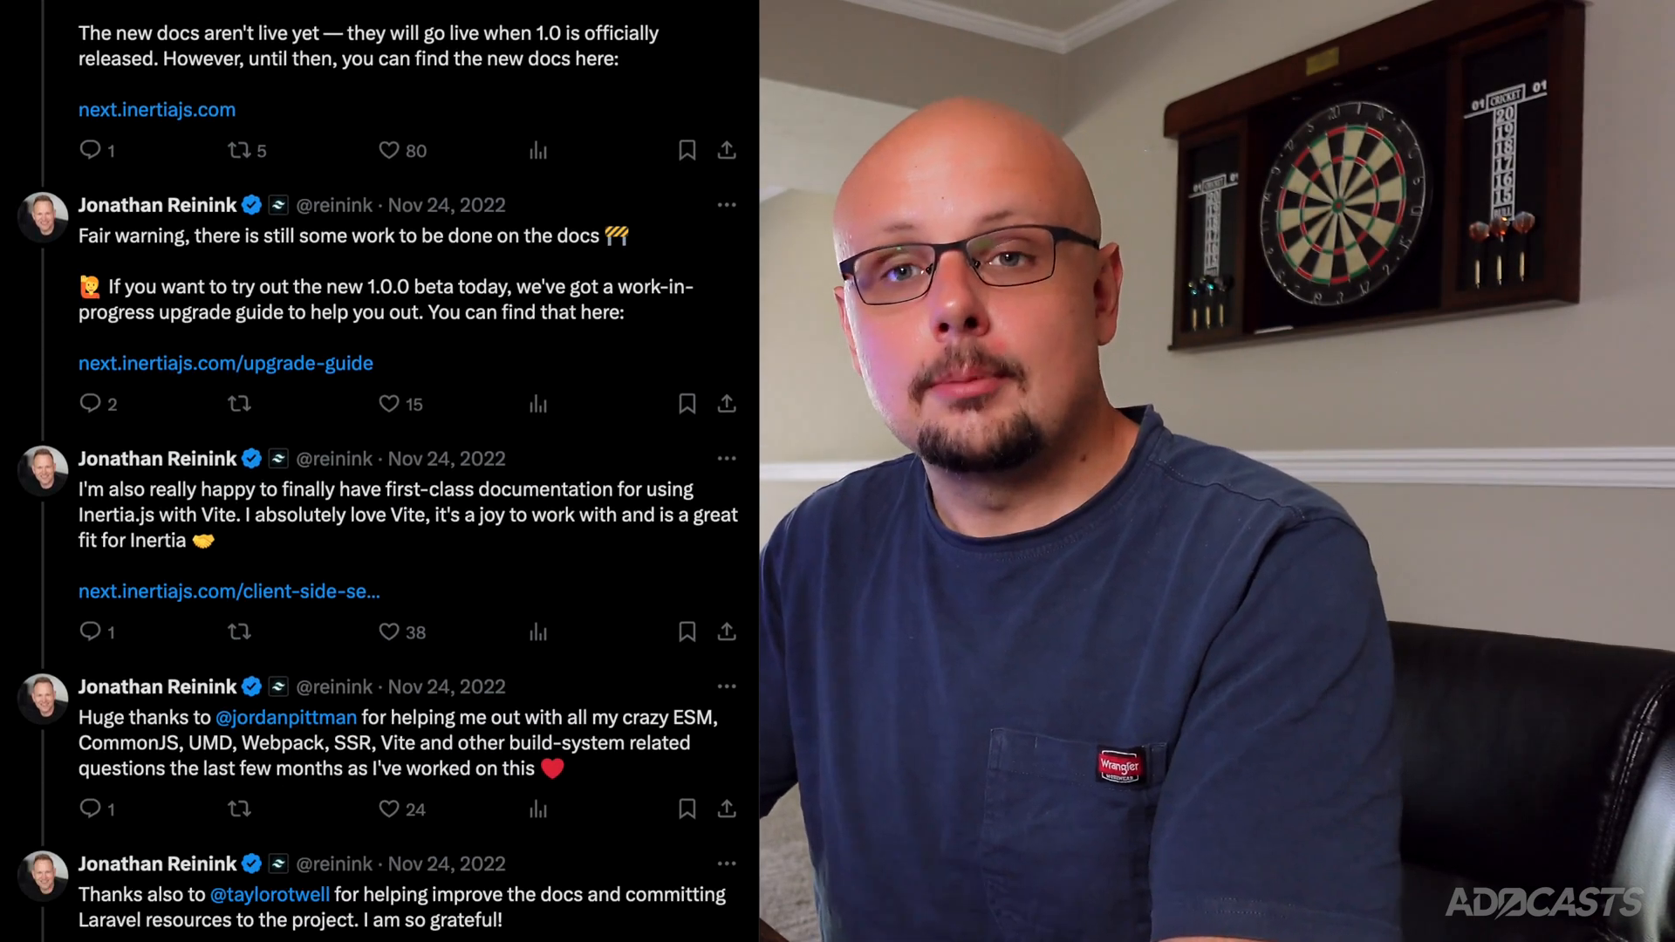
scroll(down, 3)
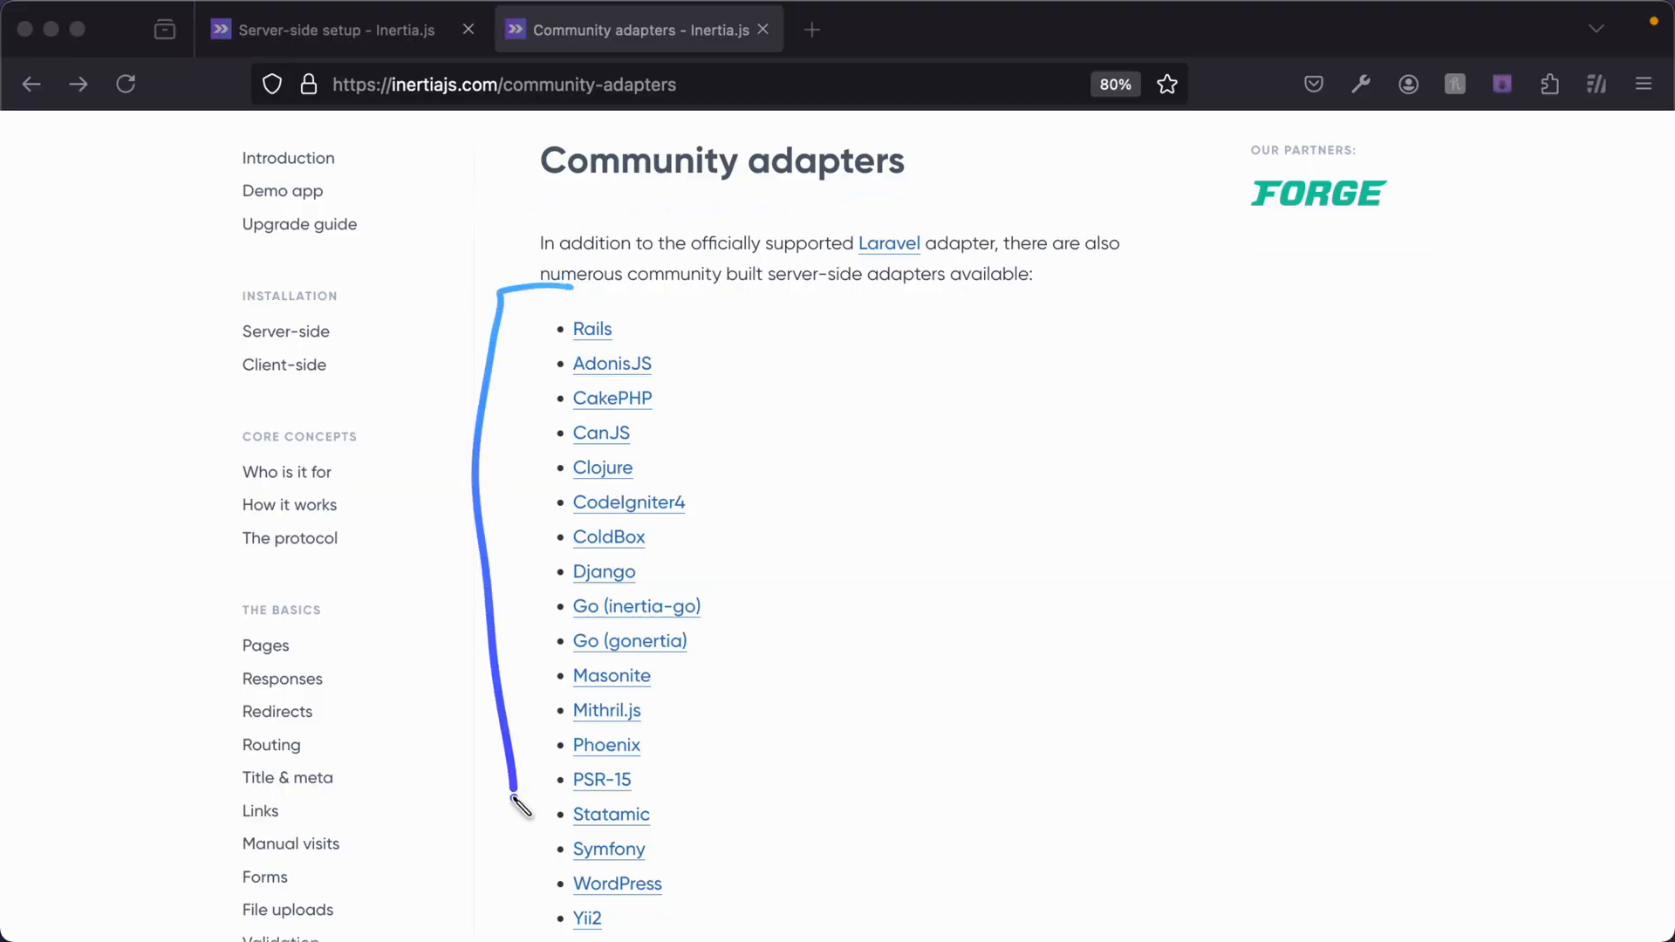
double_click(563, 846)
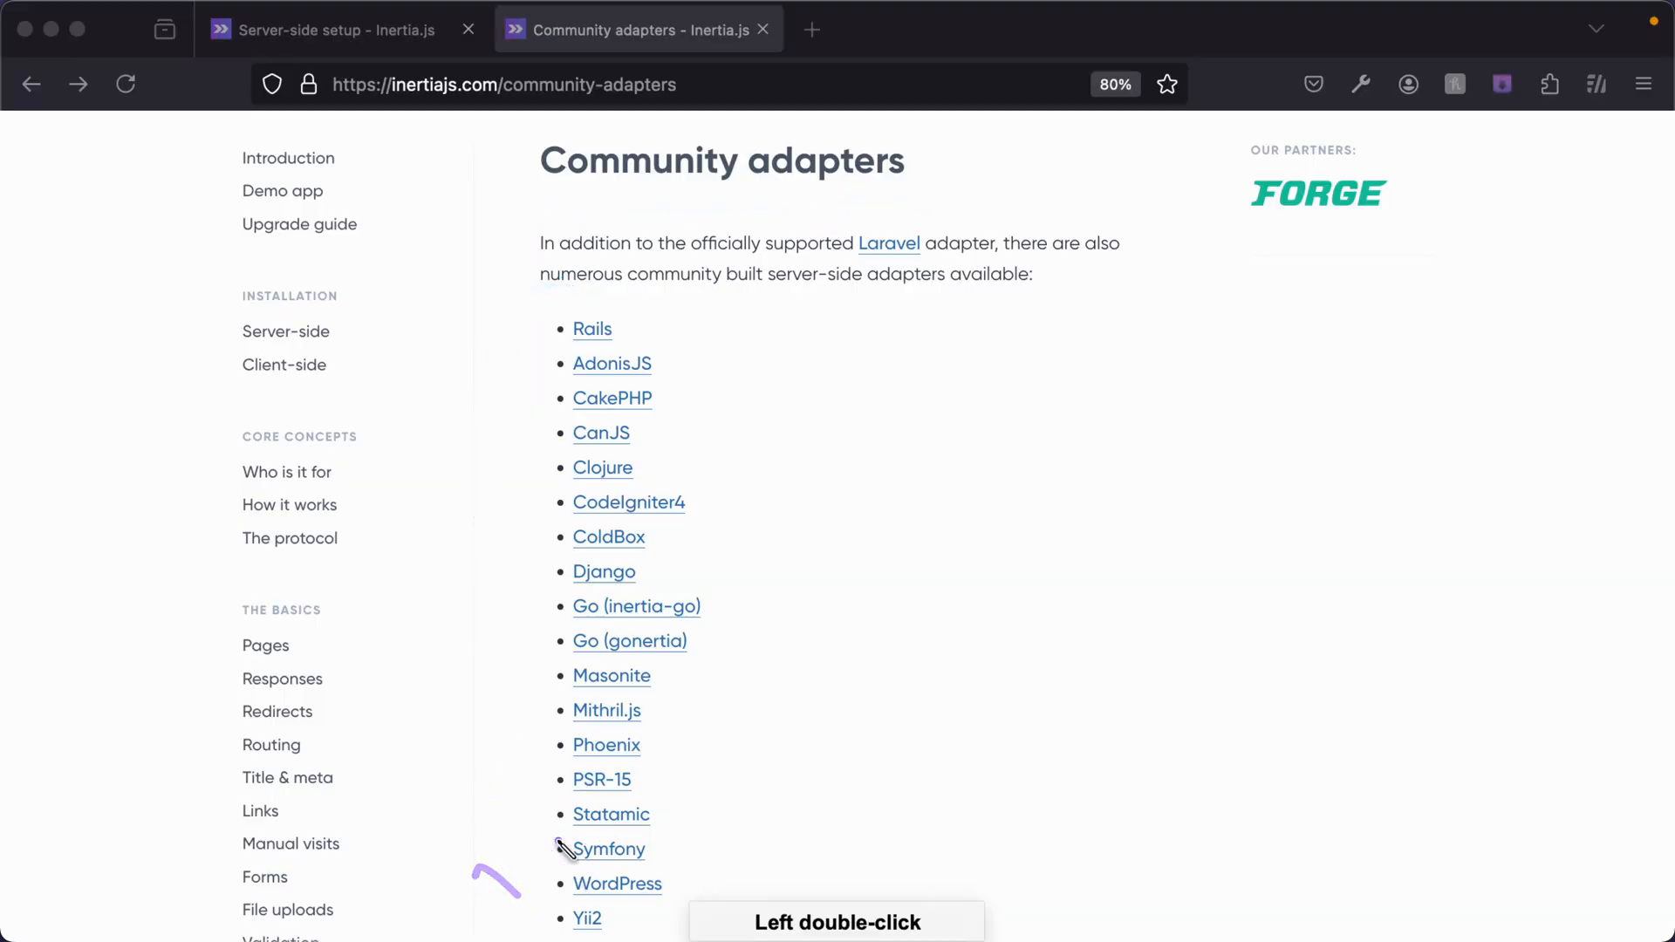
mouse_move(921, 228)
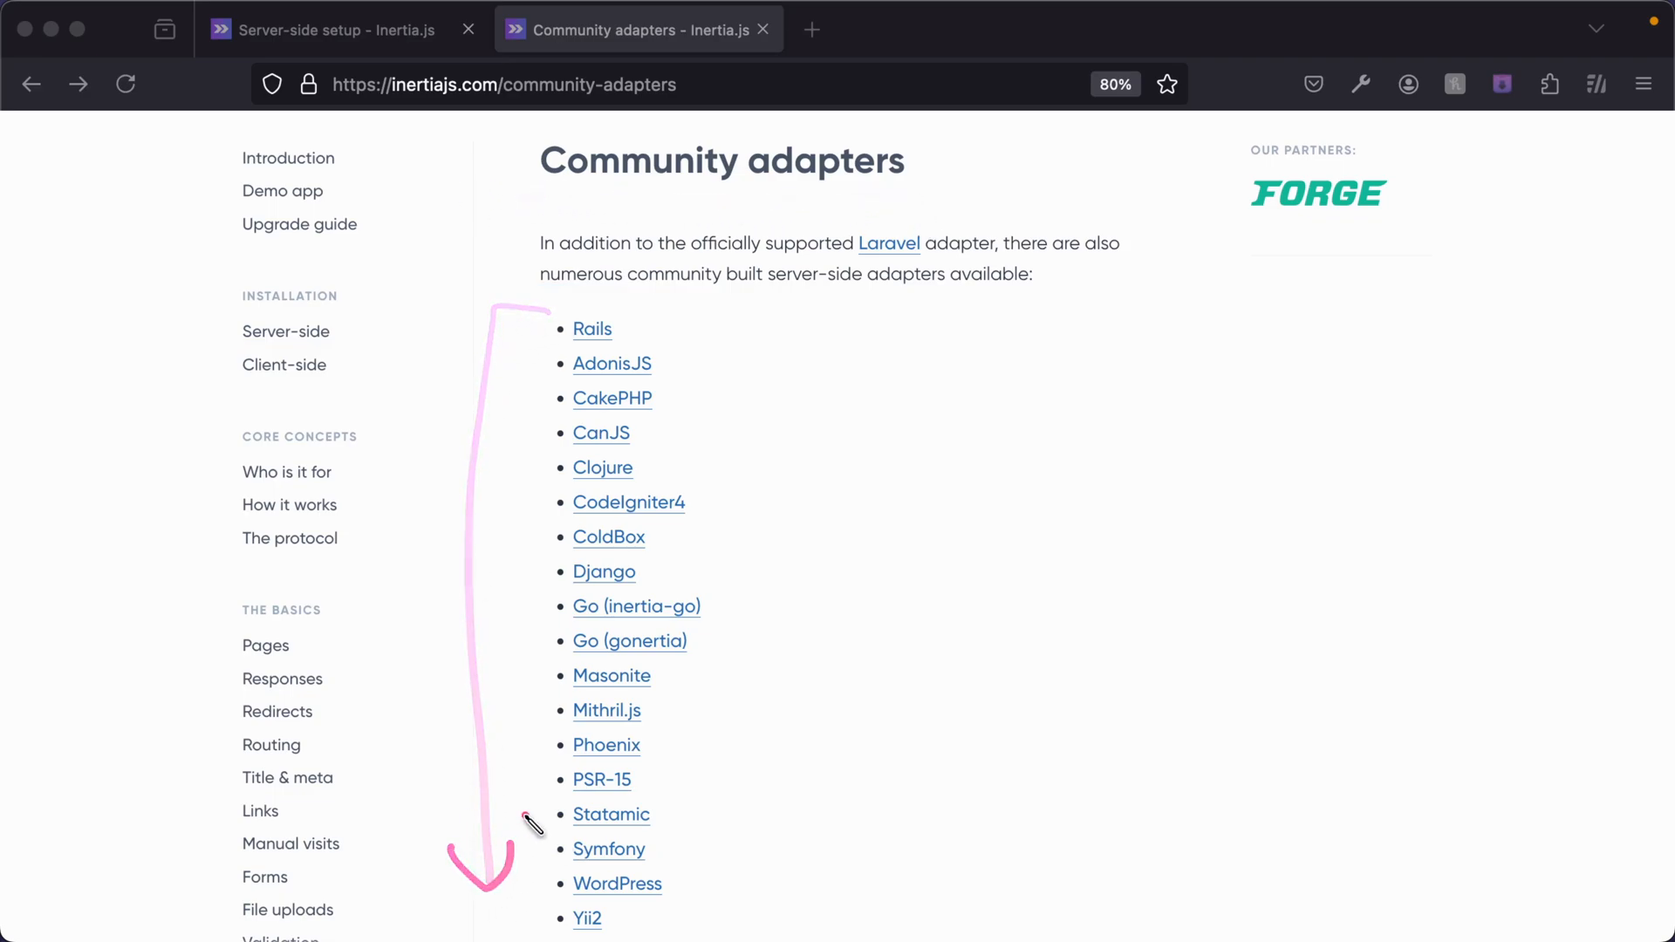
Step: Open the Client-side setup guide and show the Svelte install dependencies command
scroll(down, 3)
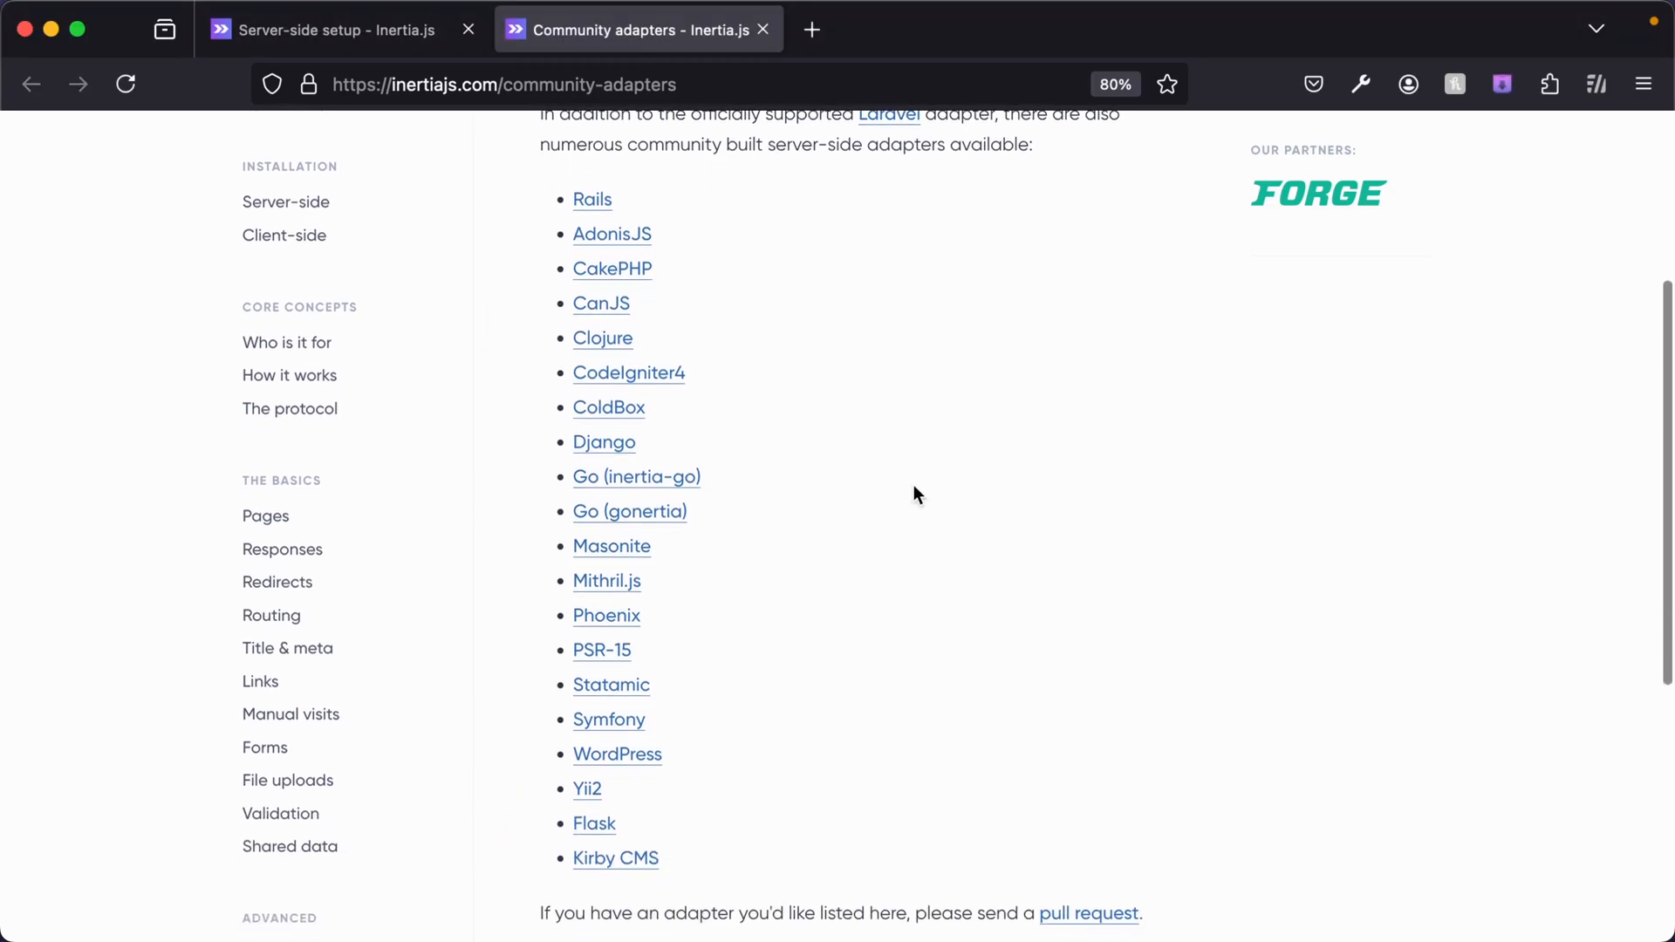
scroll(up, 3)
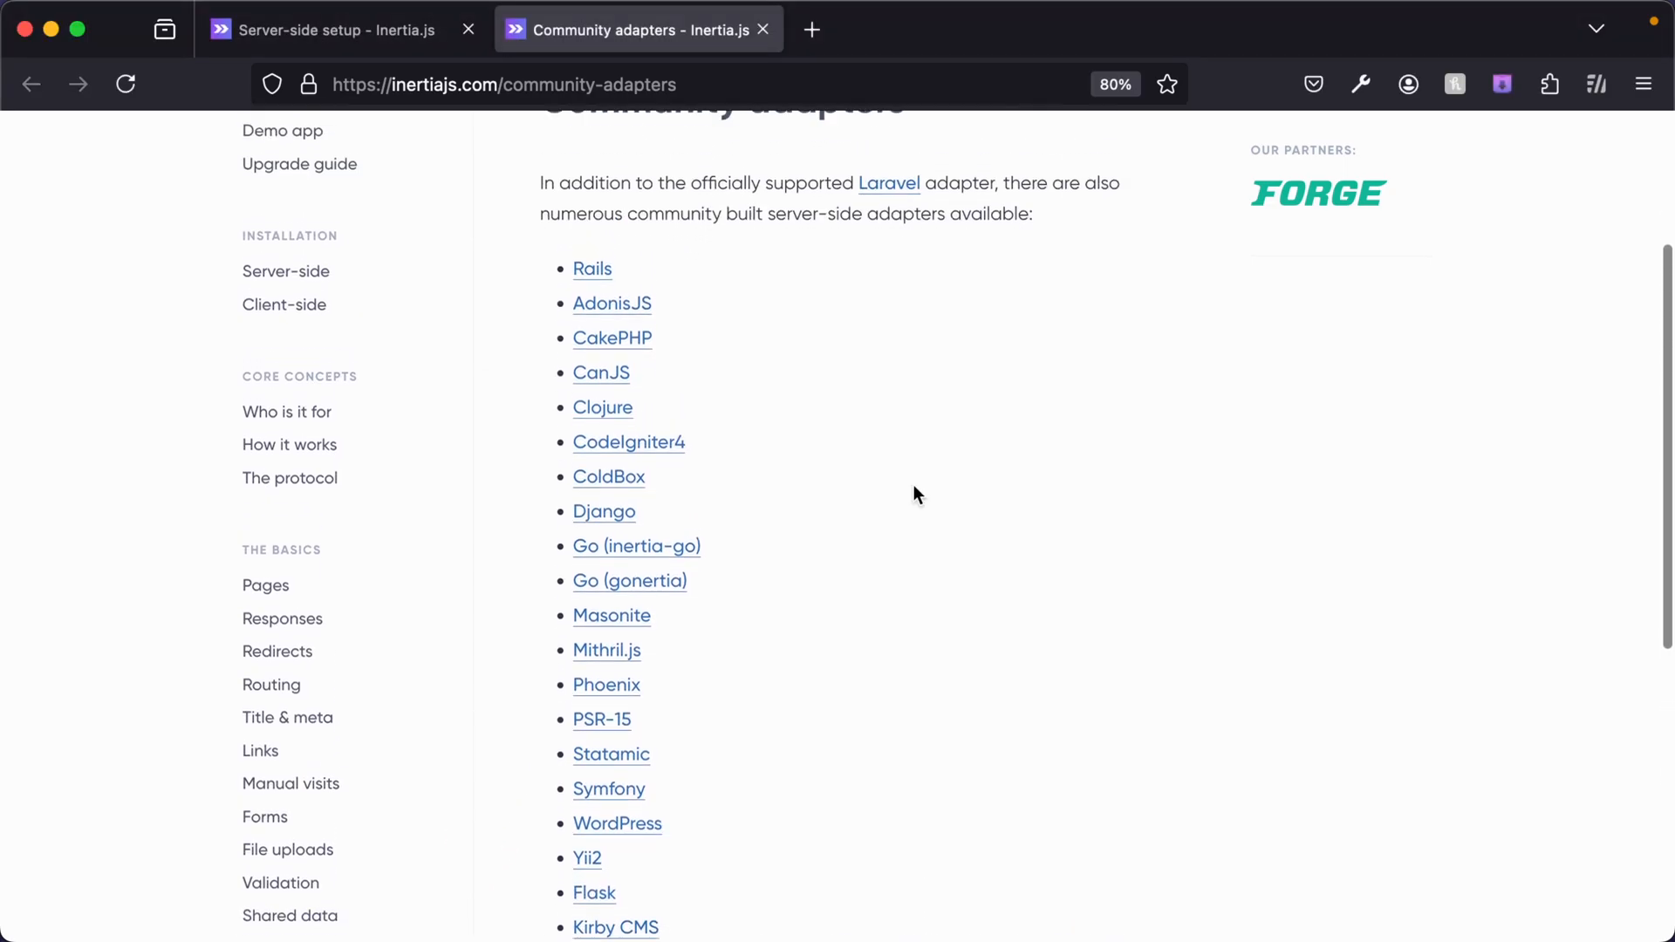
click(284, 305)
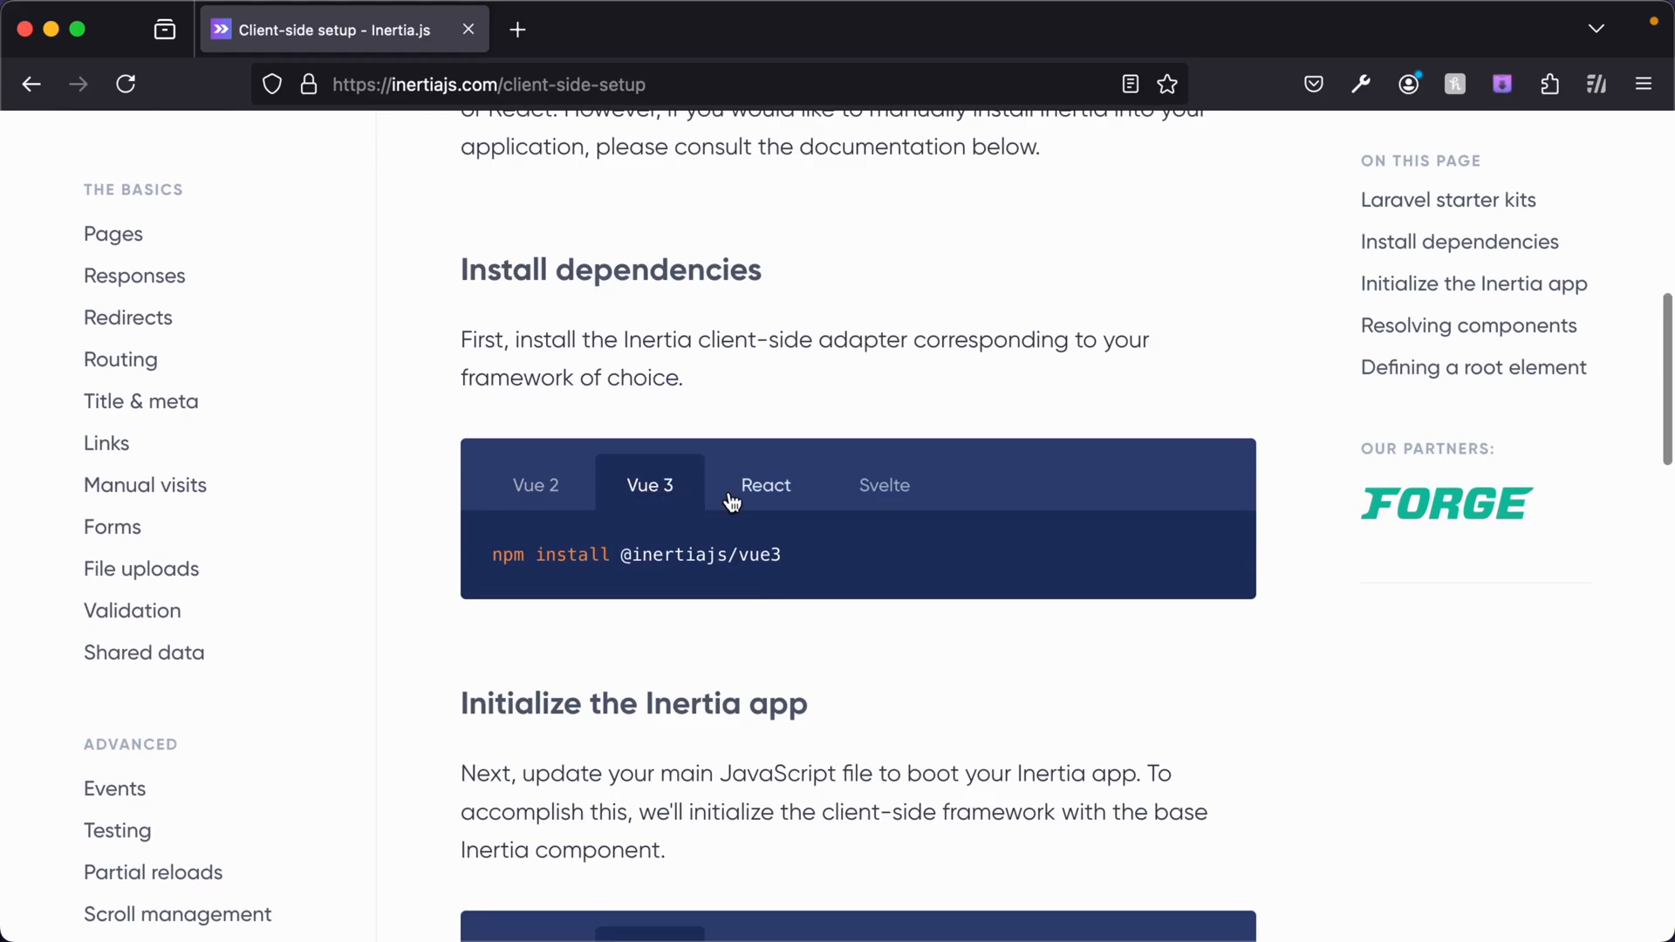
mouse_move(894, 499)
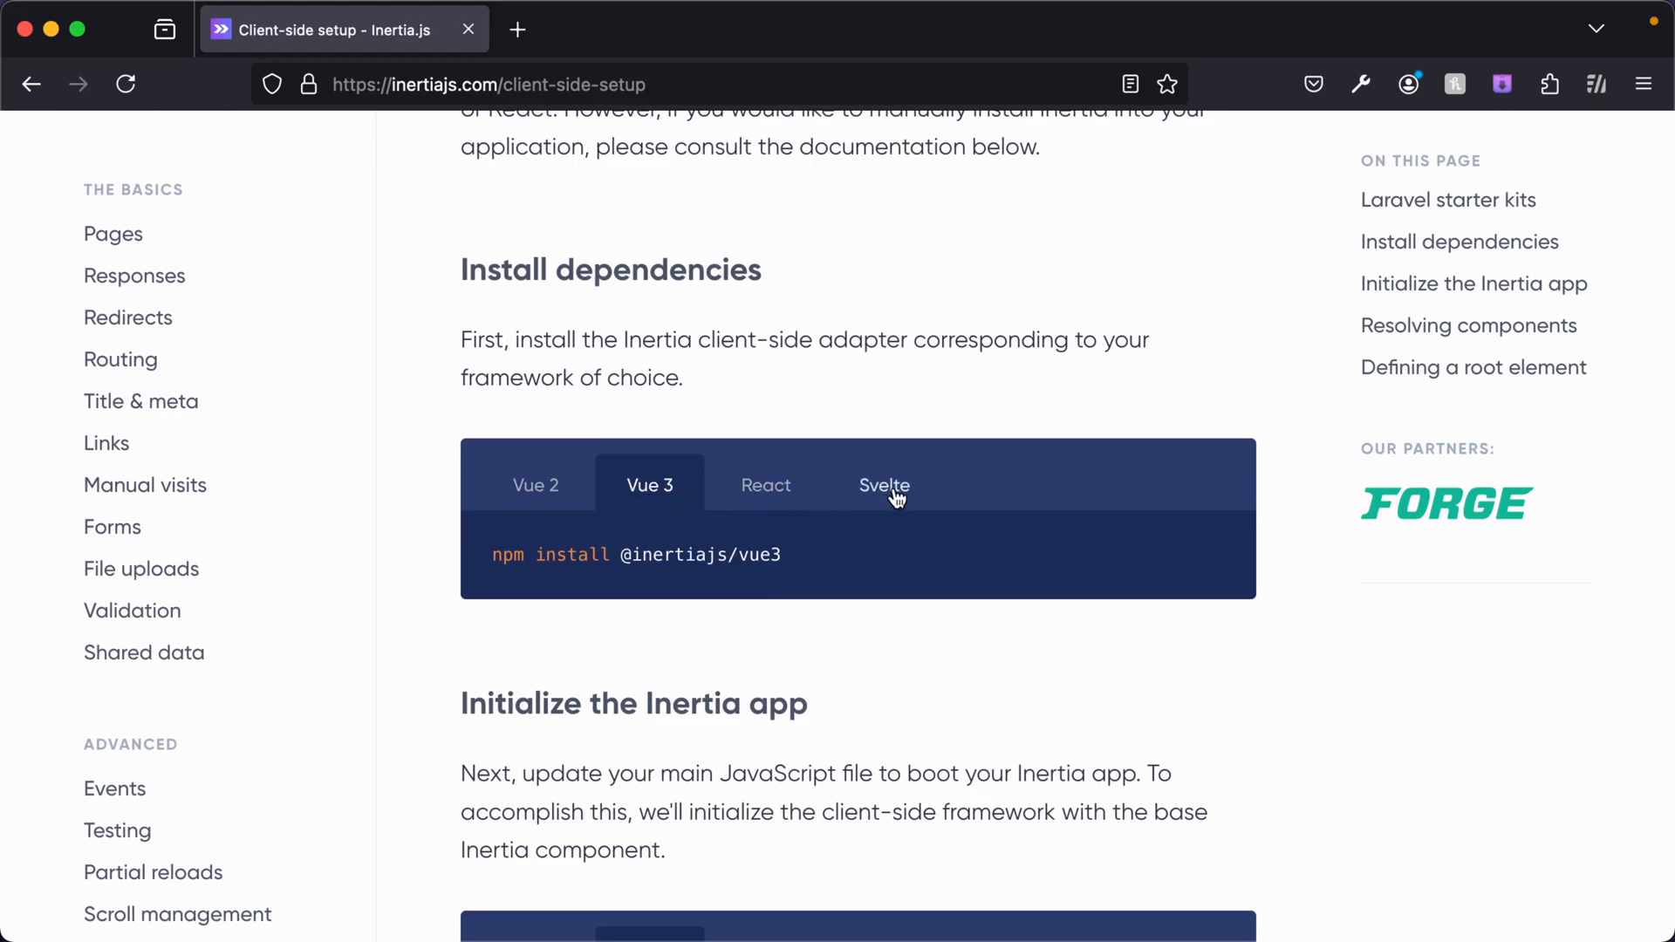
click(637, 29)
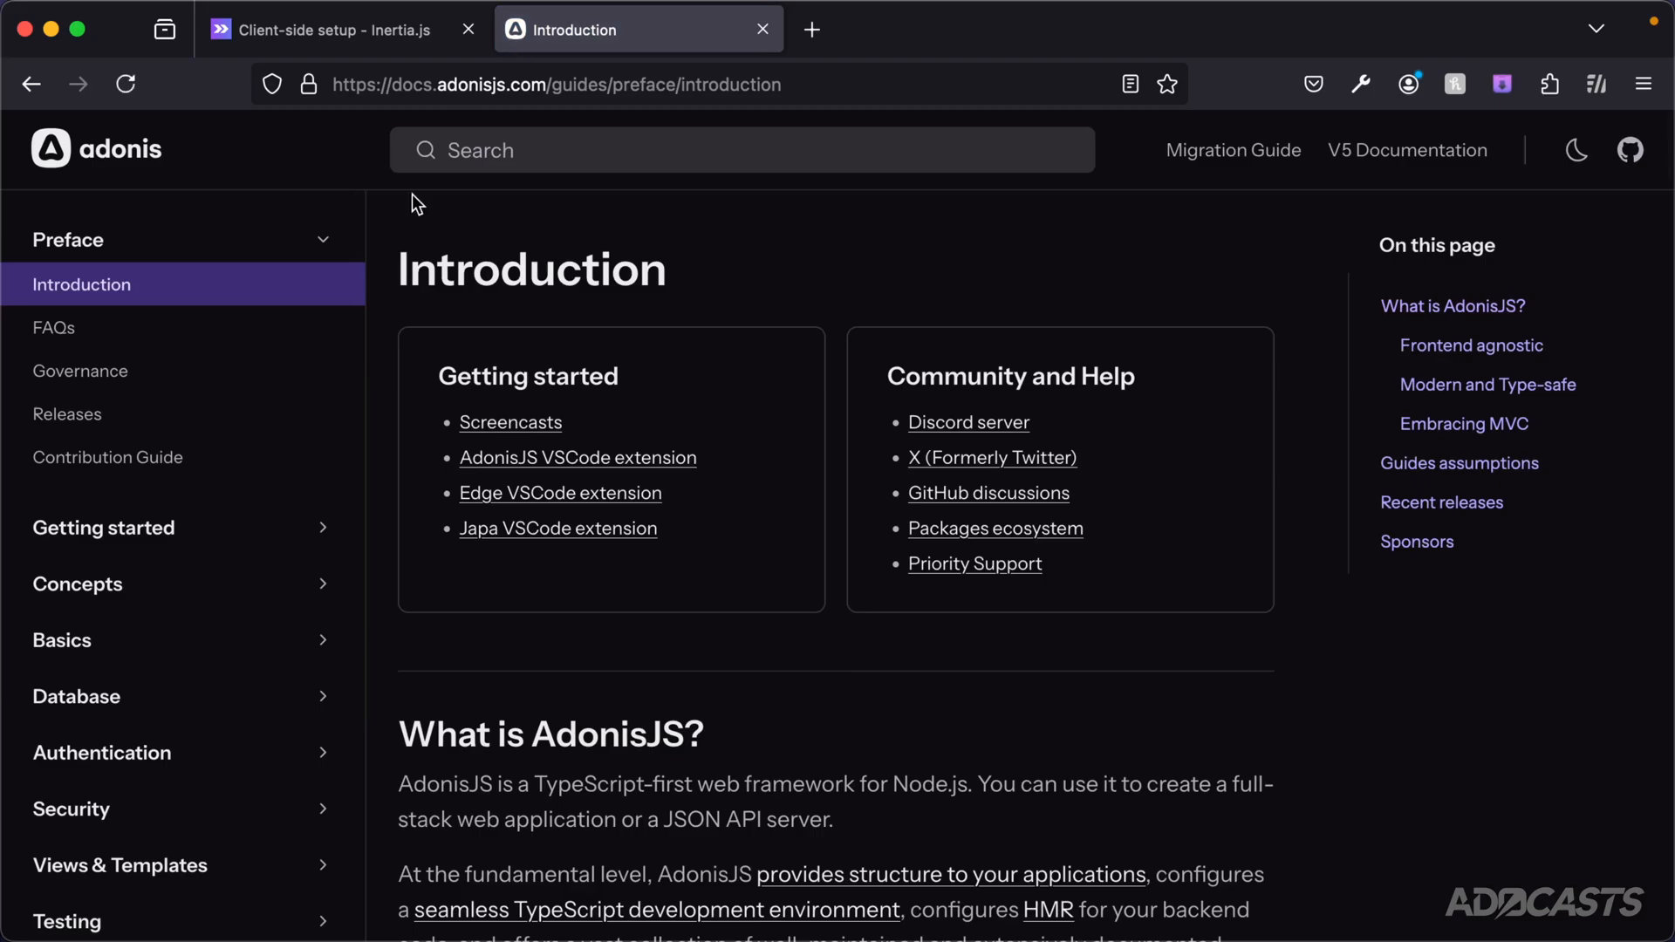
Step: Scroll the AdonisJS sidebar and open the Inertia page under Views & Templates
scroll(down, 3)
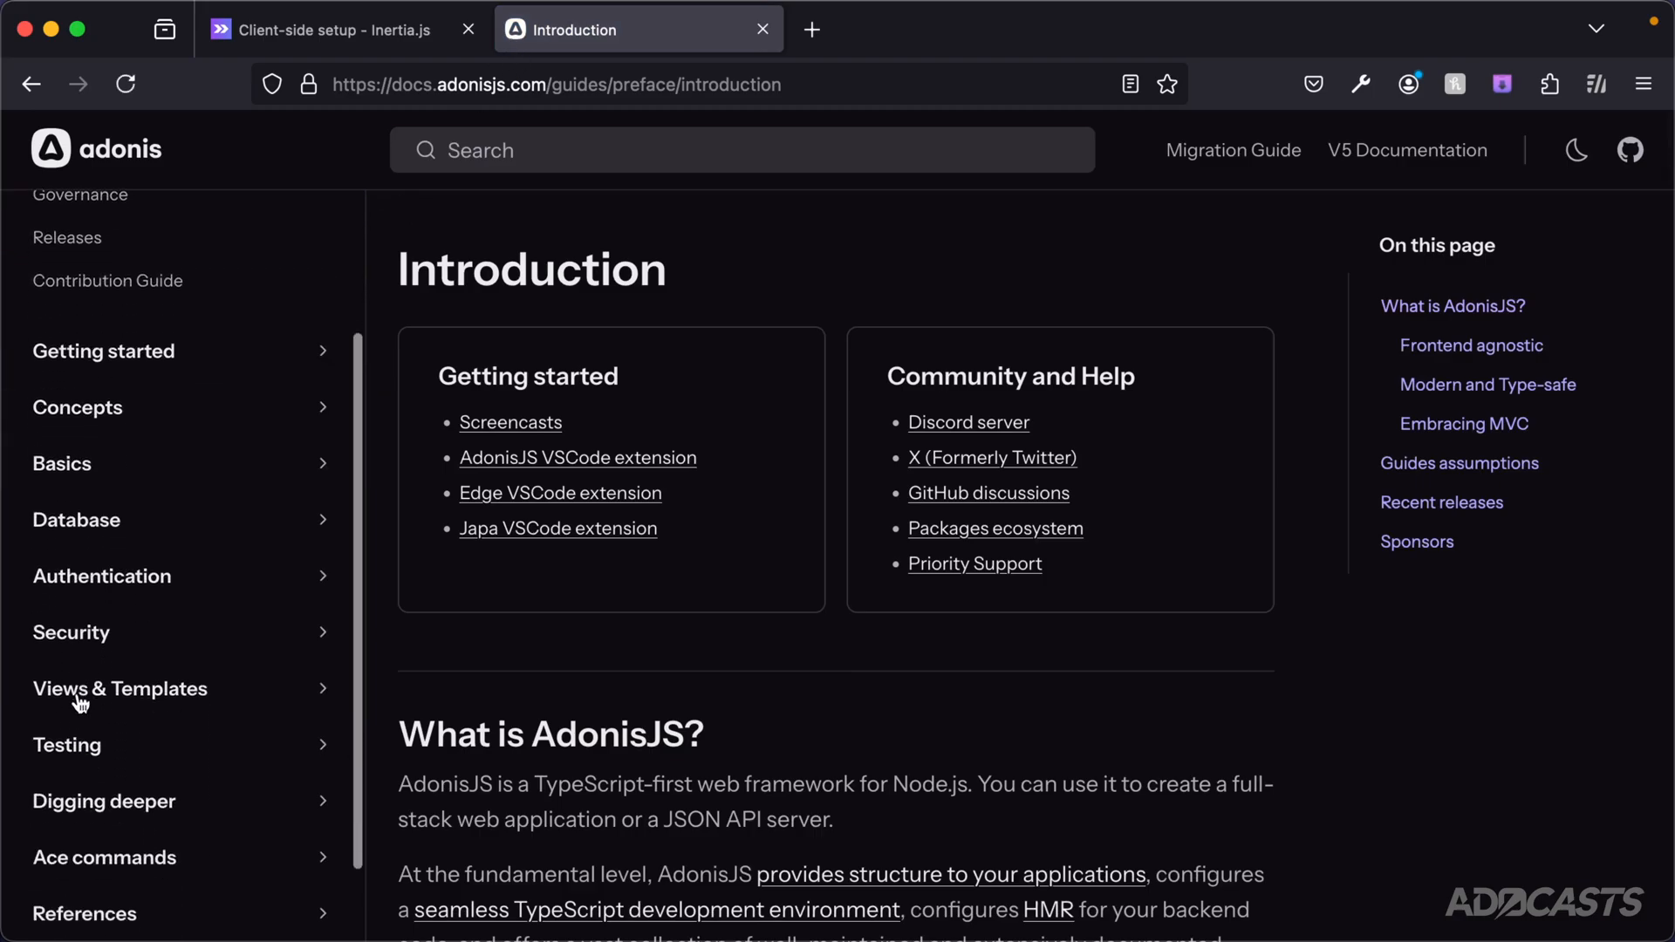
click(119, 688)
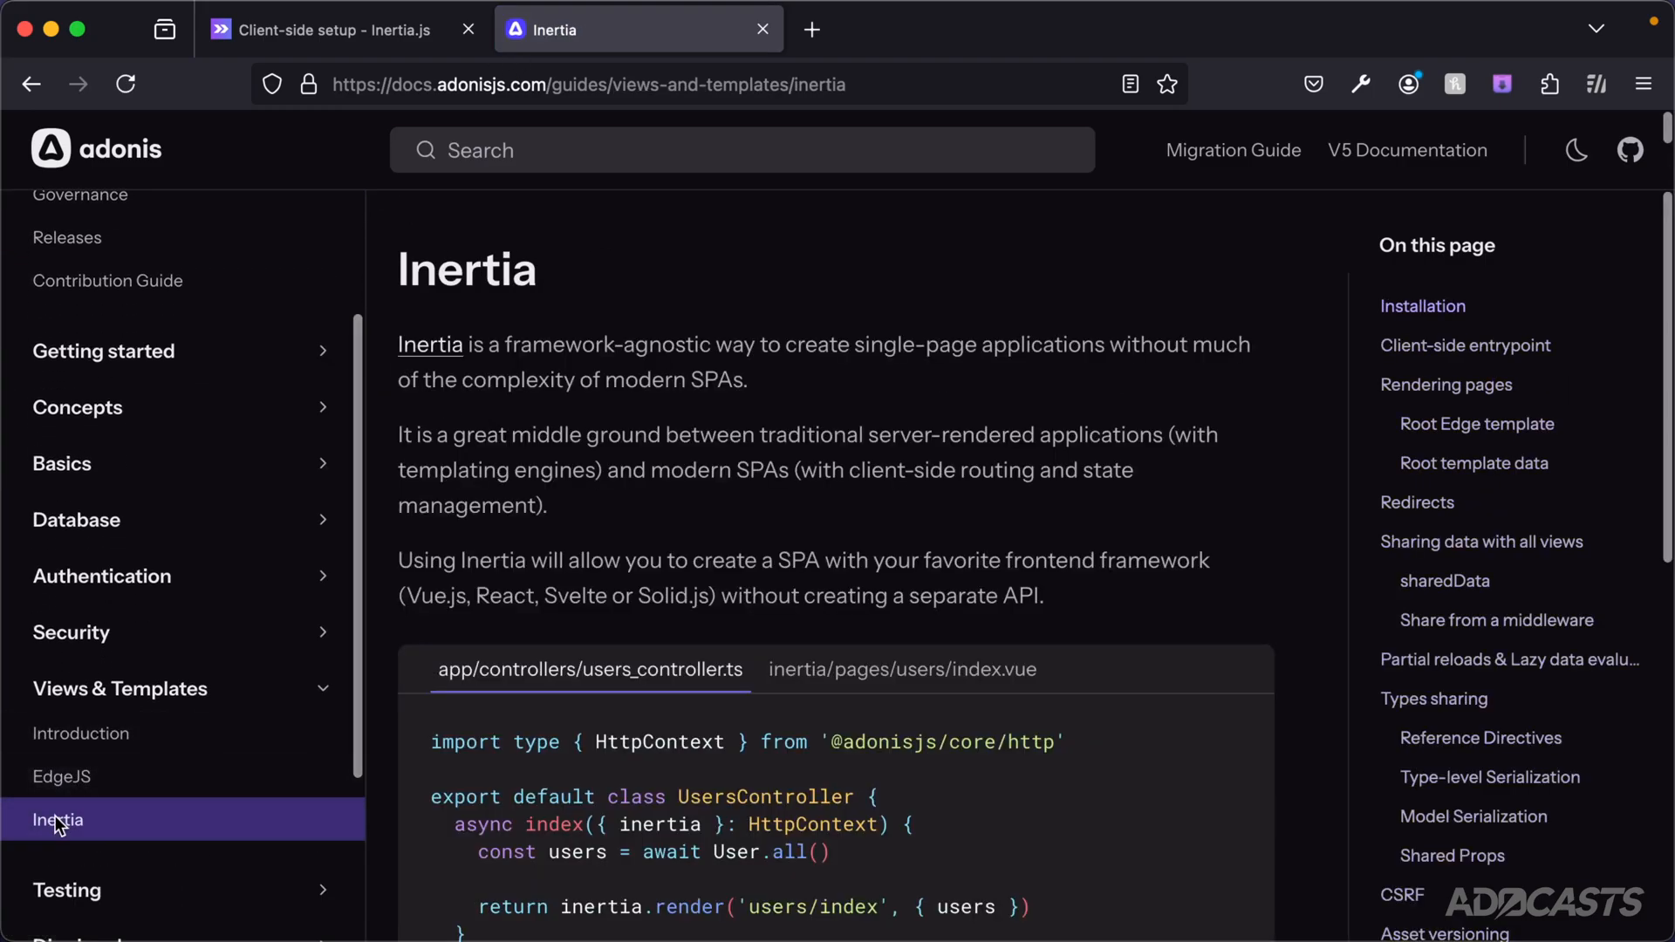